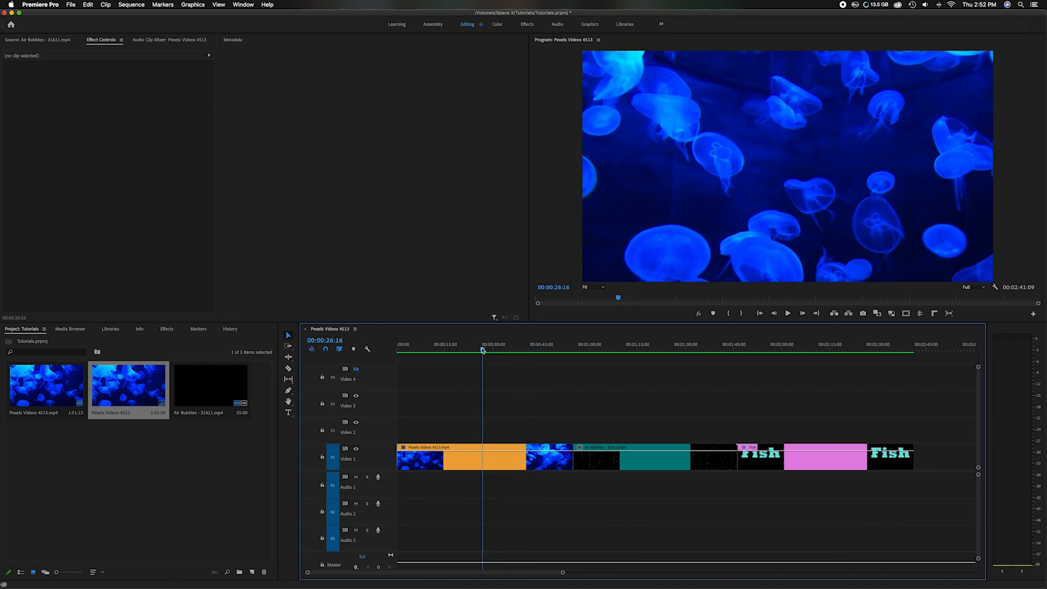
- Preview the jellyfish footage at two points in the sequence before adding the Air Bubbles clip
{"action": "left_click", "coordinate": [574, 350]}
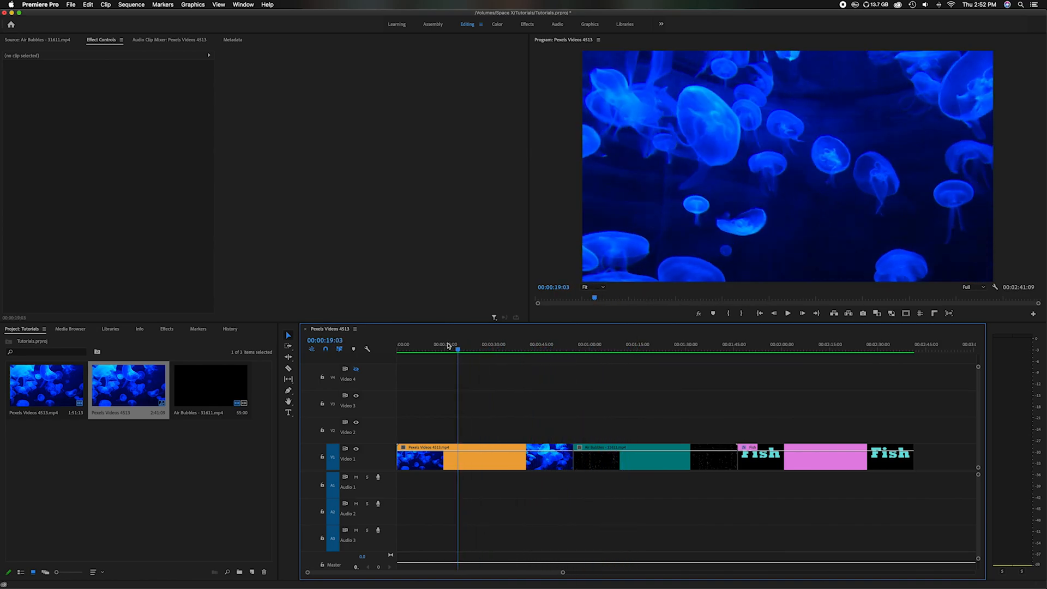
{"action": "left_click", "coordinate": [447, 347]}
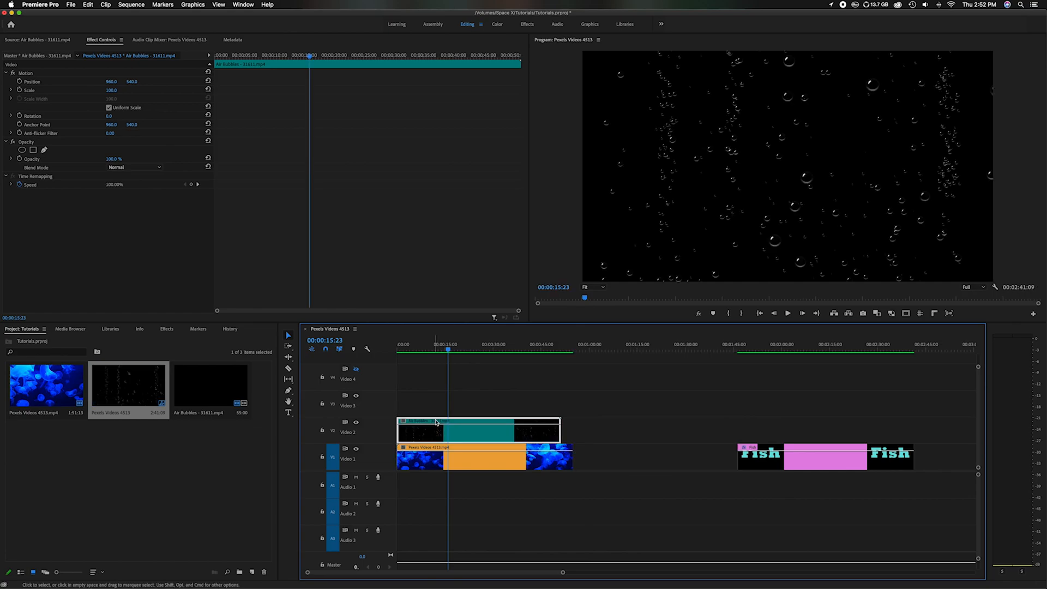
{"action": "mouse_move", "coordinate": [765, 156]}
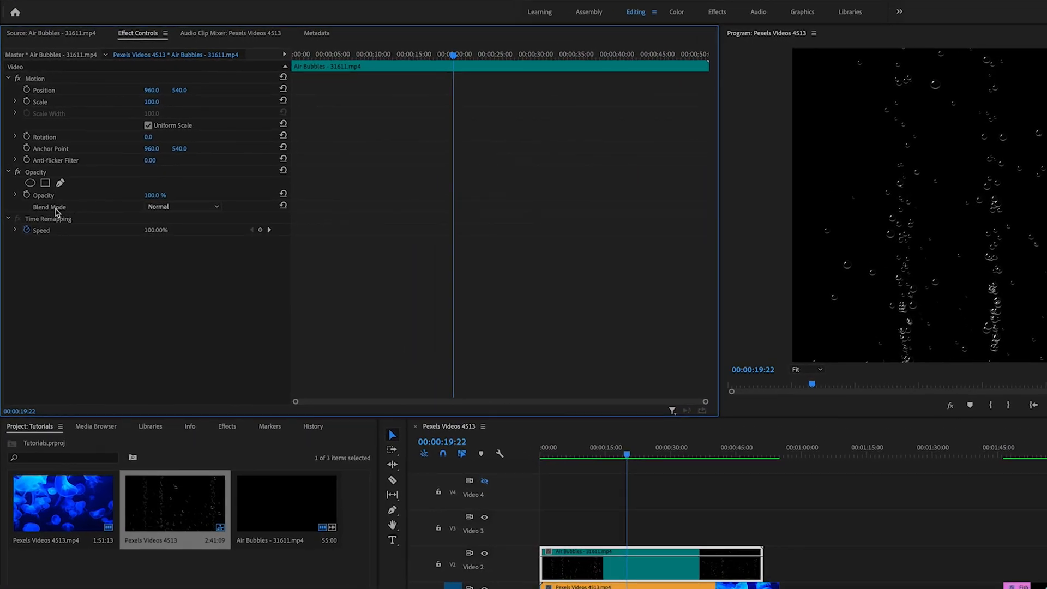
- Show the Blend Mode choices under Opacity for the Air Bubbles clip, still set to Normal
{"action": "left_click", "coordinate": [182, 206]}
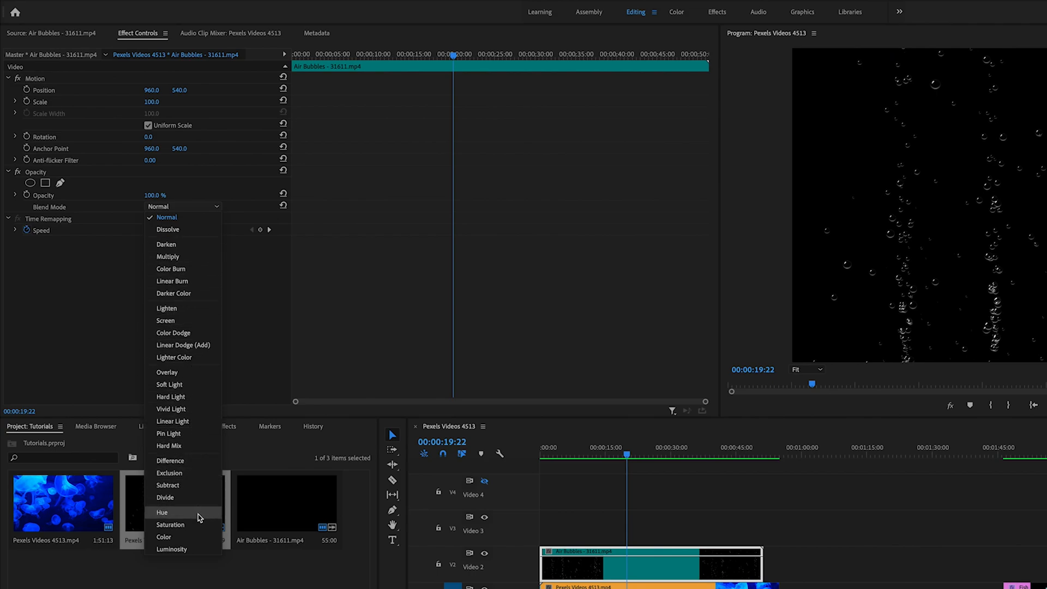
{"action": "mouse_move", "coordinate": [194, 269]}
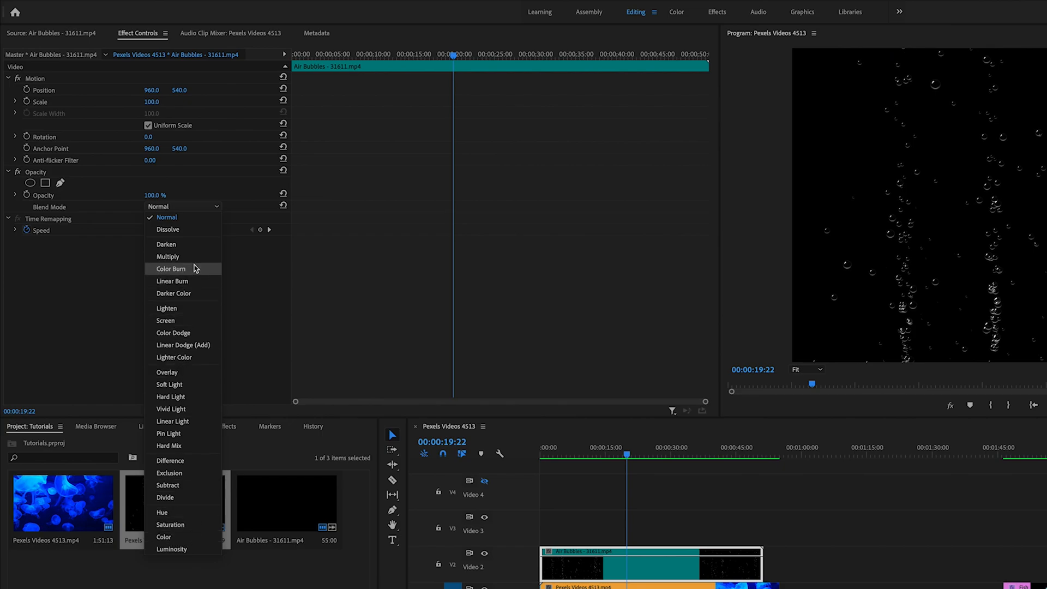
{"action": "mouse_move", "coordinate": [207, 269]}
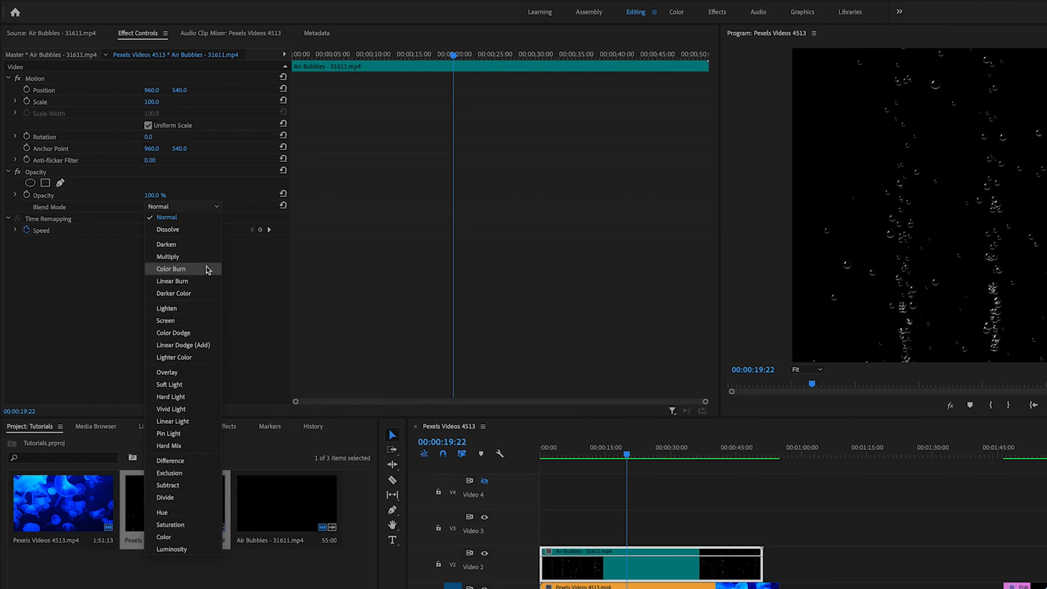
{"action": "mouse_move", "coordinate": [170, 244]}
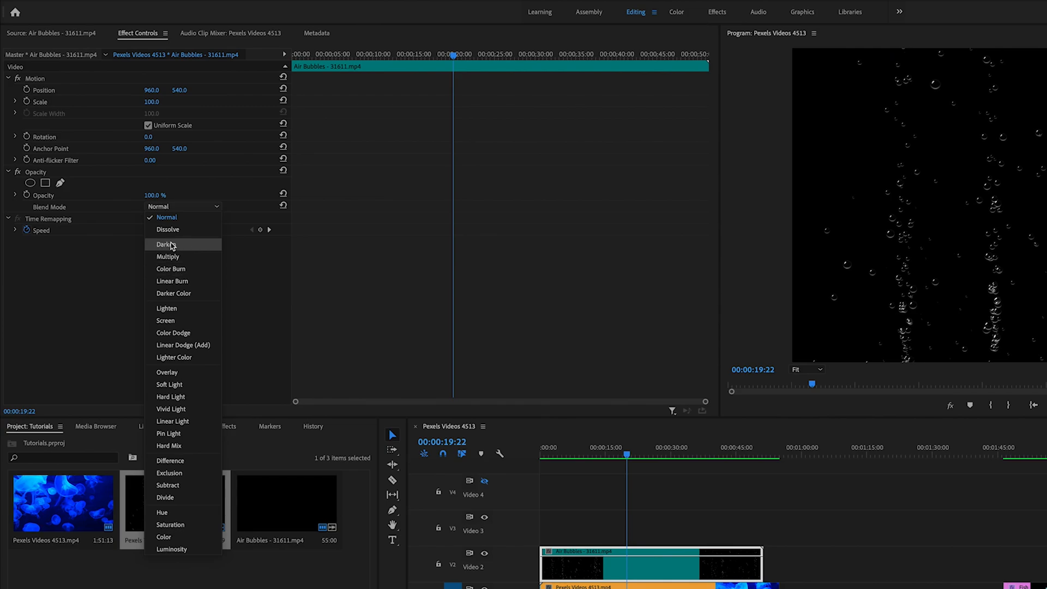
{"action": "mouse_move", "coordinate": [198, 258]}
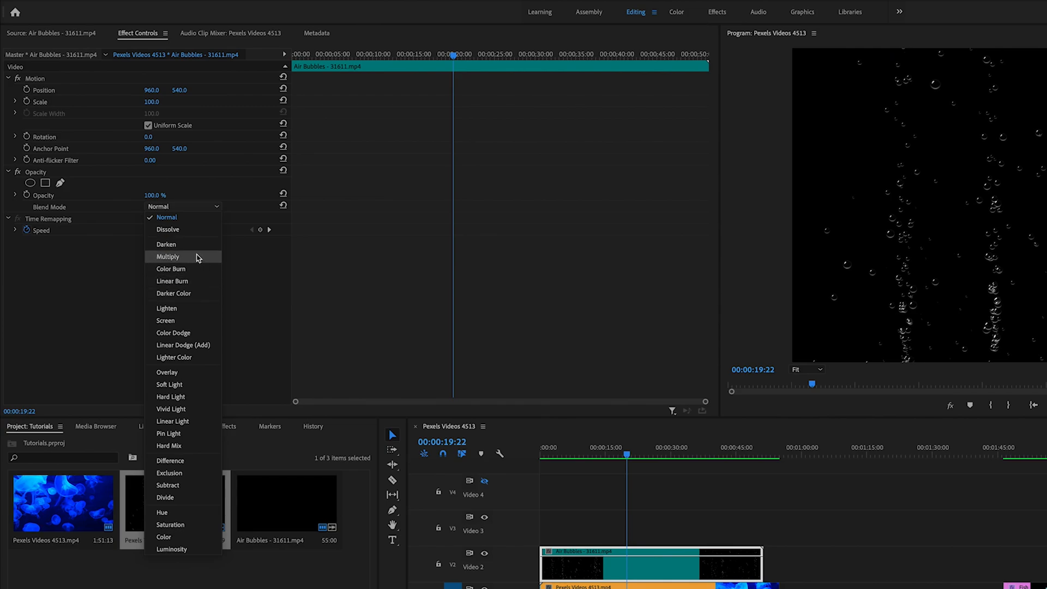
{"action": "mouse_move", "coordinate": [166, 307]}
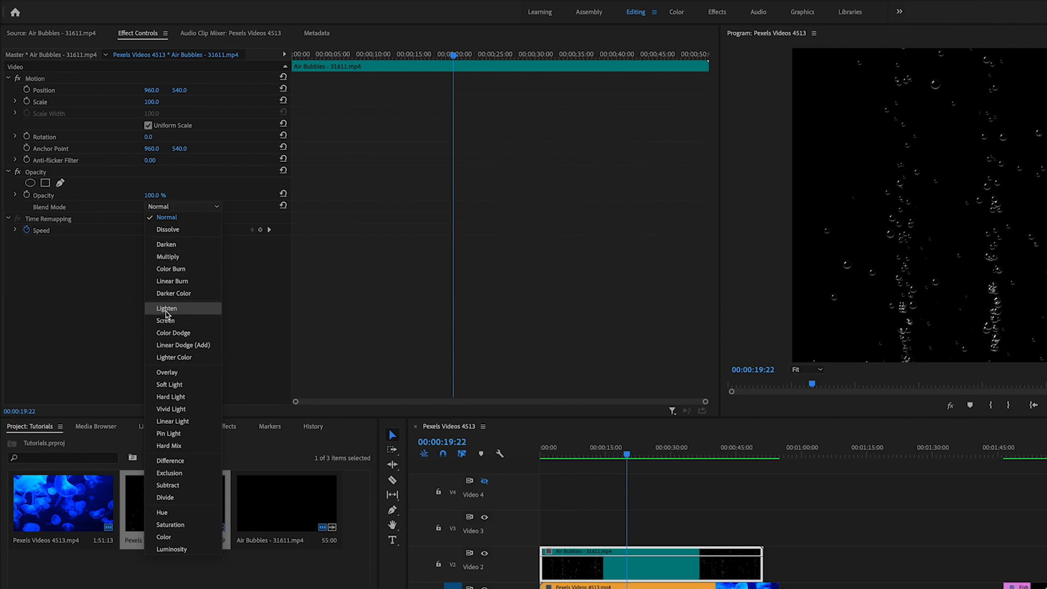
{"action": "mouse_move", "coordinate": [168, 313]}
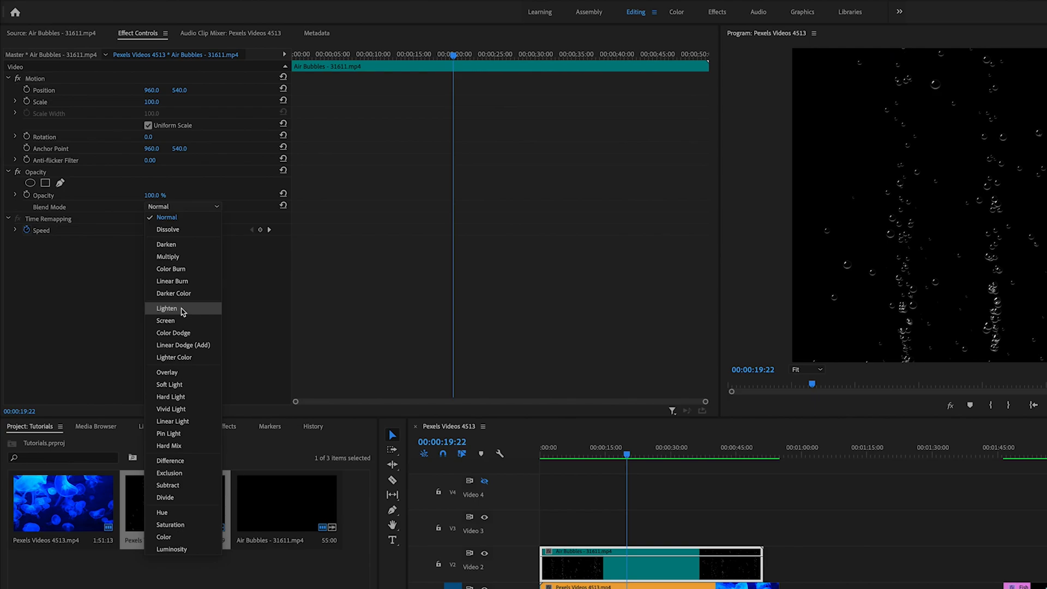
- Apply Lighten to the Air Bubbles clip so bubbles float over the jellyfish, and preview it
{"action": "left_click", "coordinate": [167, 308]}
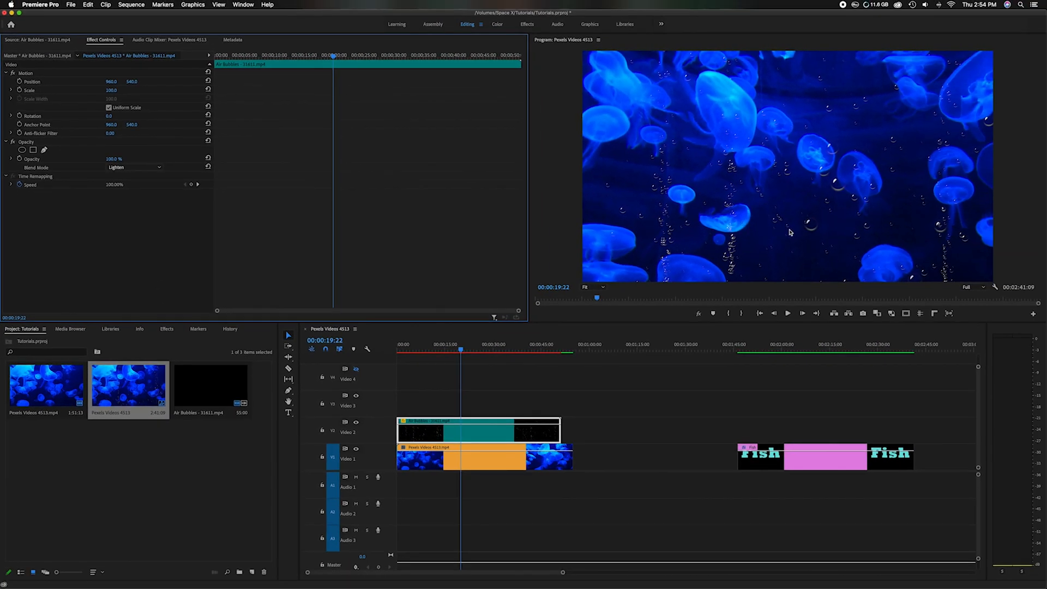
{"action": "mouse_move", "coordinate": [837, 180]}
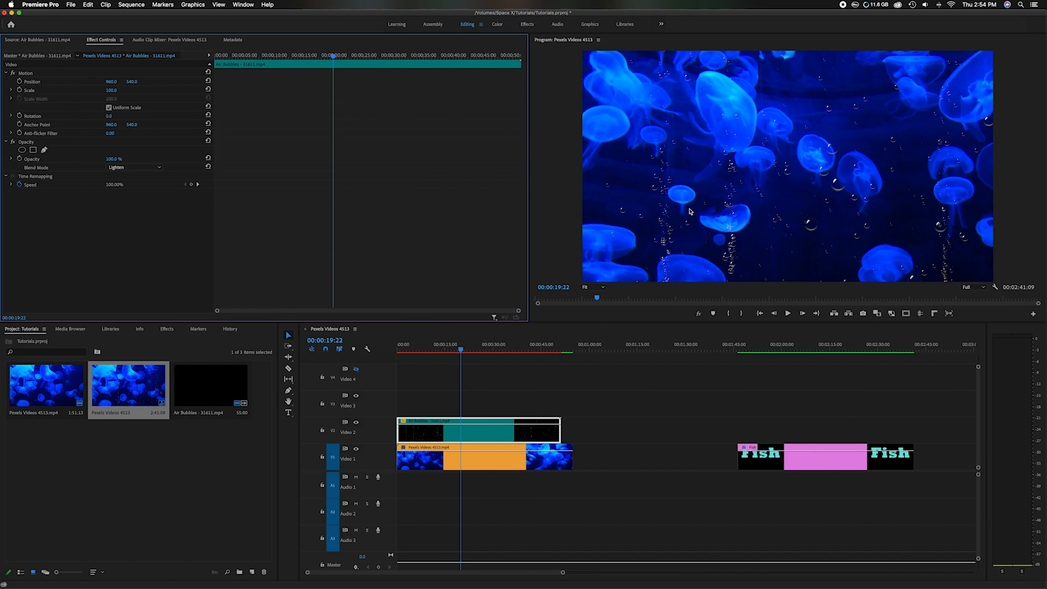
{"action": "mouse_move", "coordinate": [615, 193]}
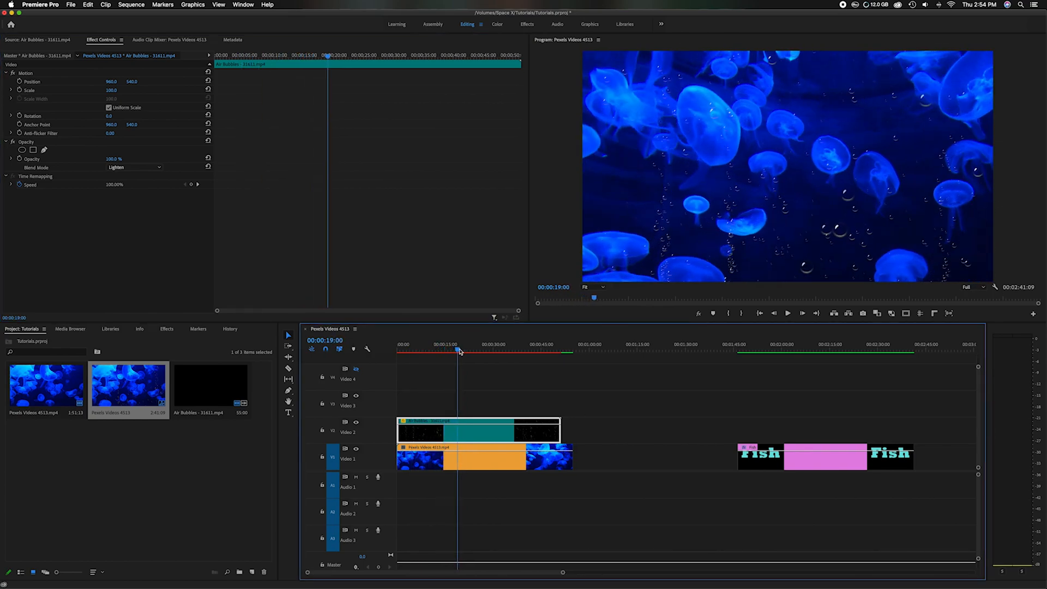
{"action": "left_click_drag", "start_coordinate": [459, 350], "coordinate": [495, 350]}
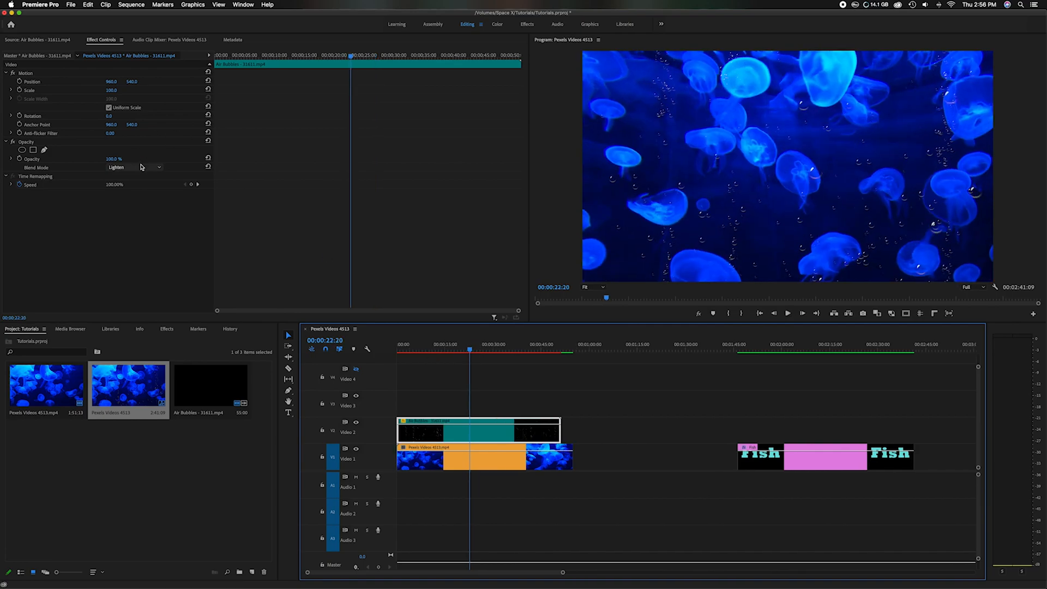
- Review the blend modes once more and render a preview of the bubbles-over-jellyfish section
{"action": "left_click", "coordinate": [133, 167]}
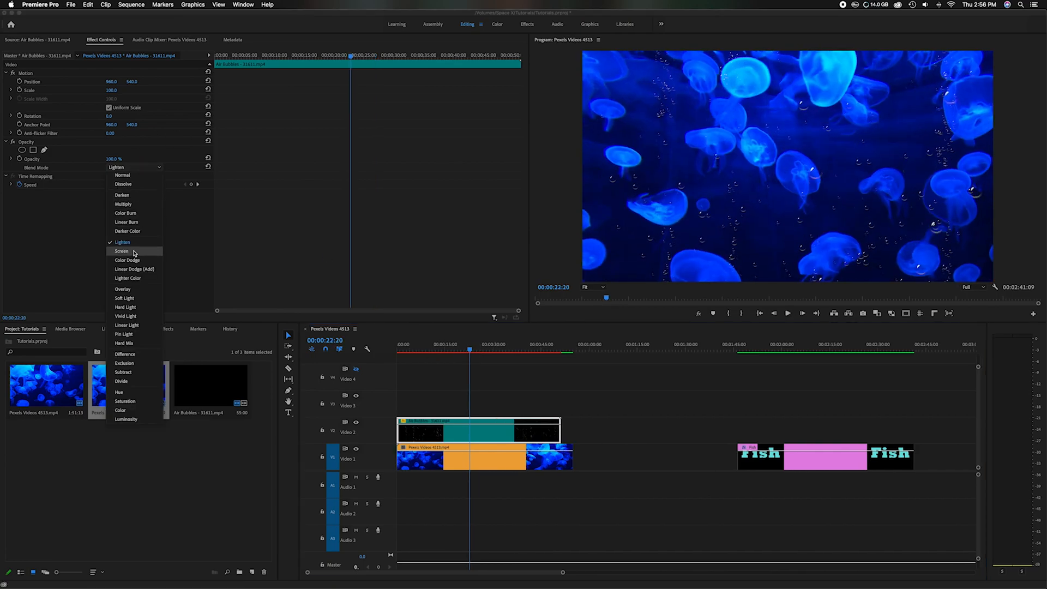
{"action": "mouse_move", "coordinate": [125, 354]}
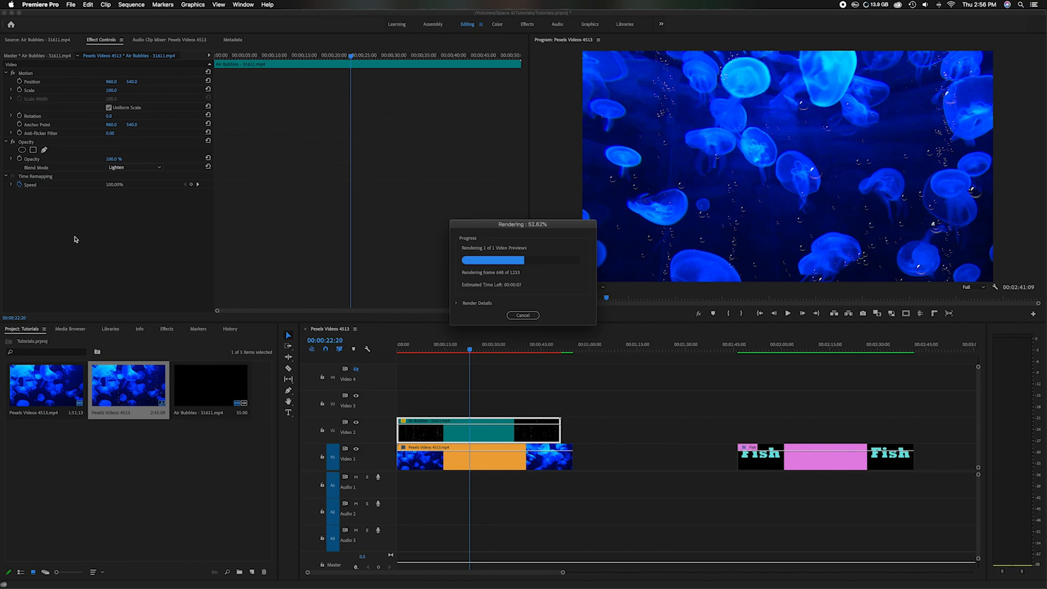
{"action": "left_click", "coordinate": [522, 314]}
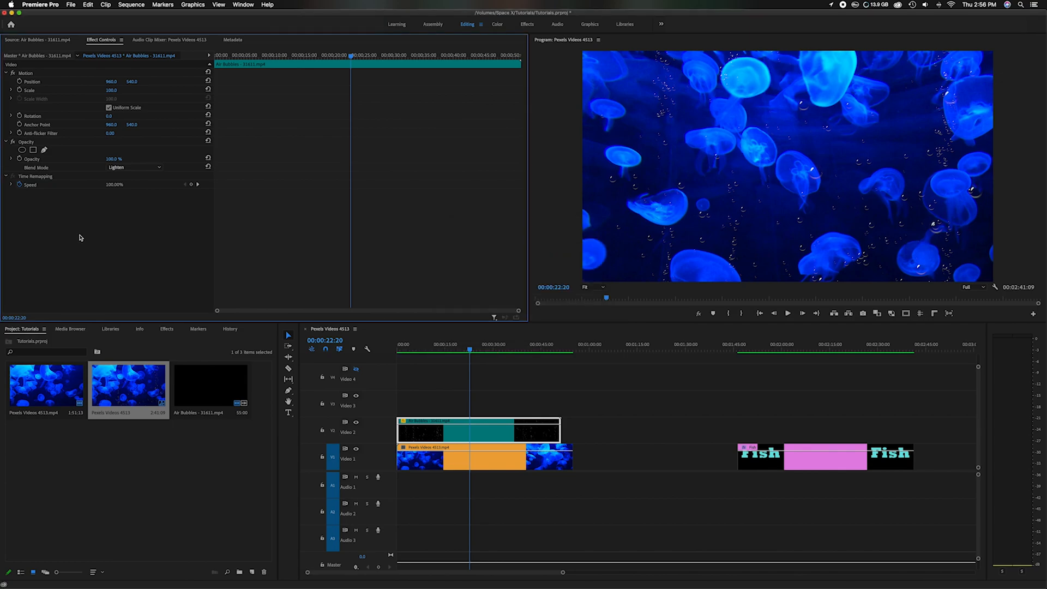
{"action": "mouse_move", "coordinate": [217, 243]}
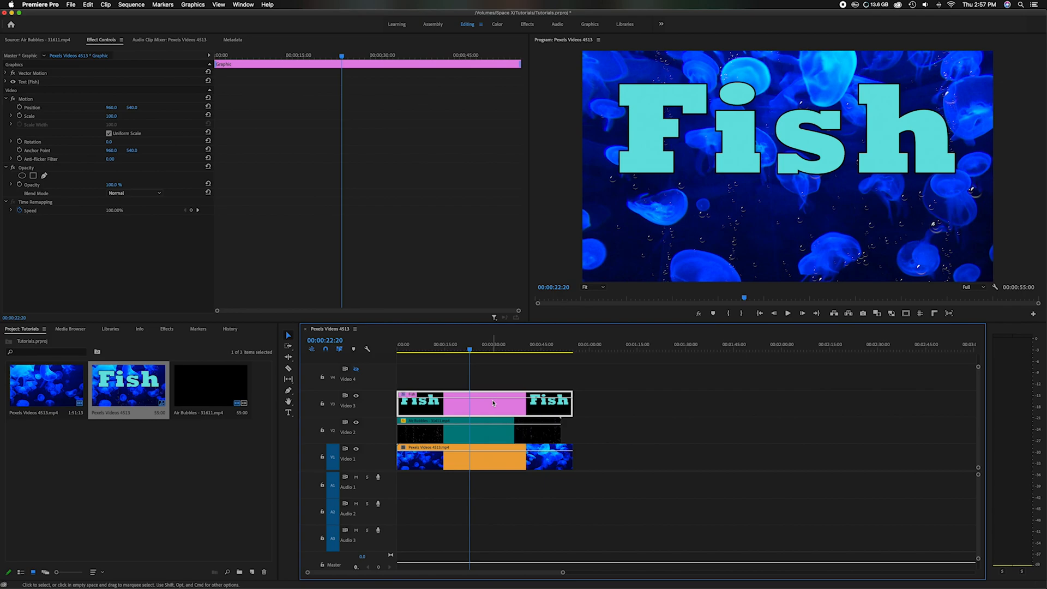
{"action": "mouse_move", "coordinate": [153, 205]}
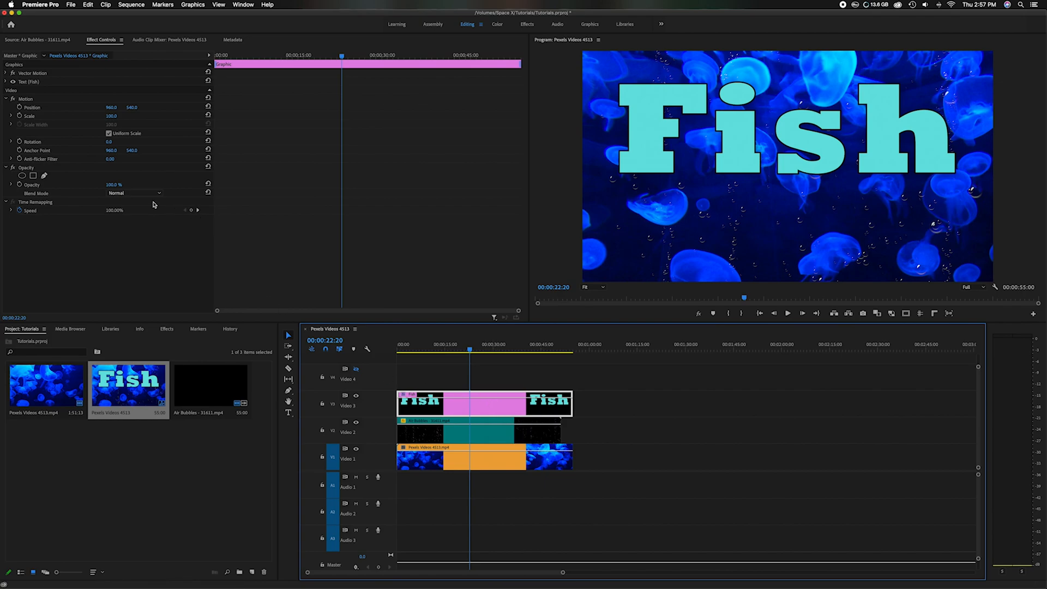
- Show the Blend Mode choices for the Fish title on Video 3, still set to Normal
{"action": "left_click", "coordinate": [135, 193]}
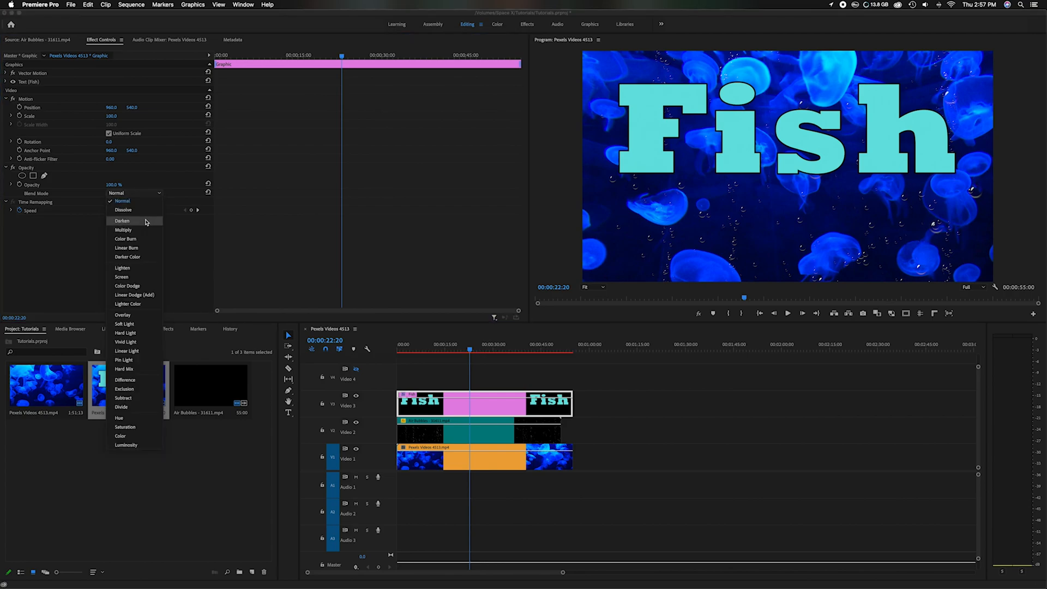
{"action": "mouse_move", "coordinate": [135, 221]}
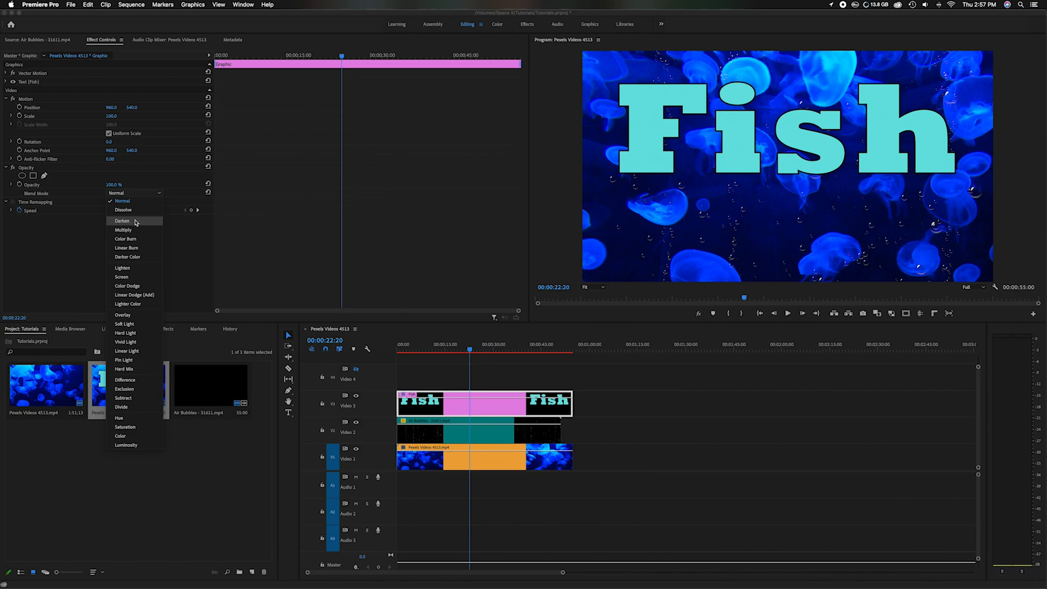
{"action": "mouse_move", "coordinate": [150, 224]}
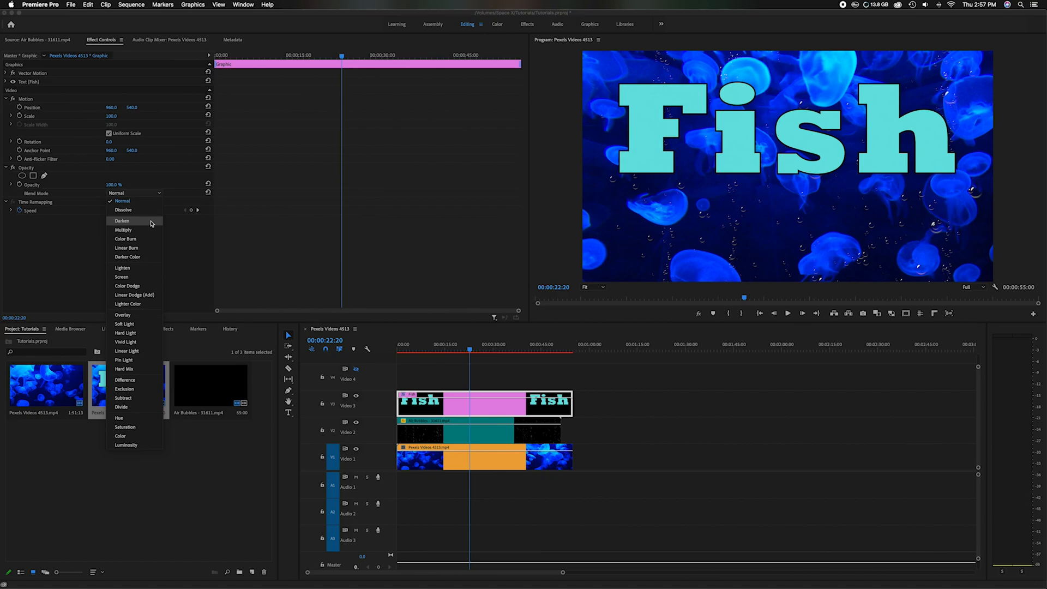
- Apply Darken to the Fish title so only letter outlines show, and preview the result
{"action": "left_click", "coordinate": [121, 221]}
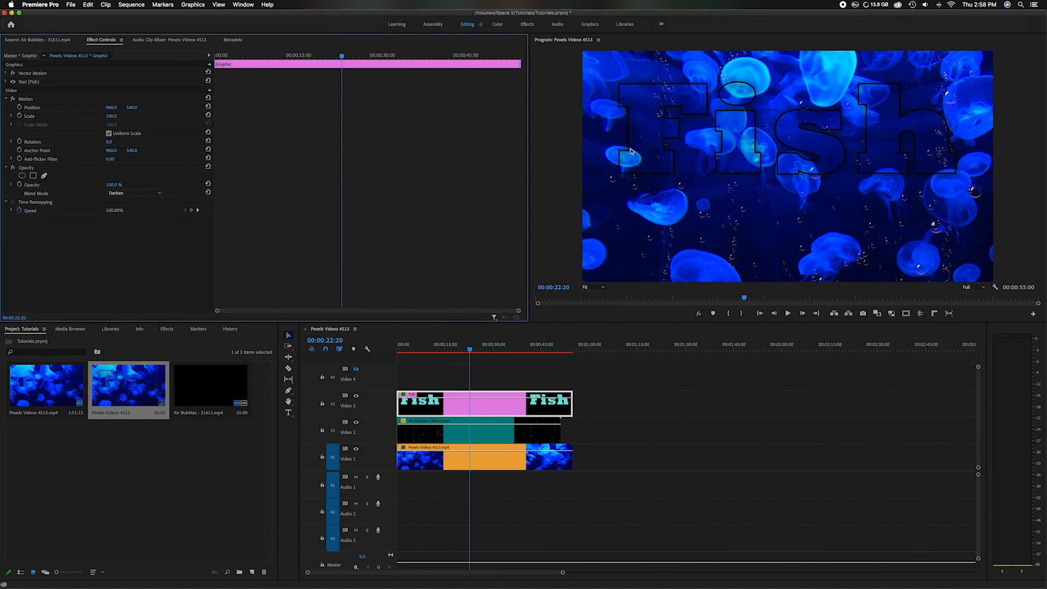
{"action": "mouse_move", "coordinate": [646, 113]}
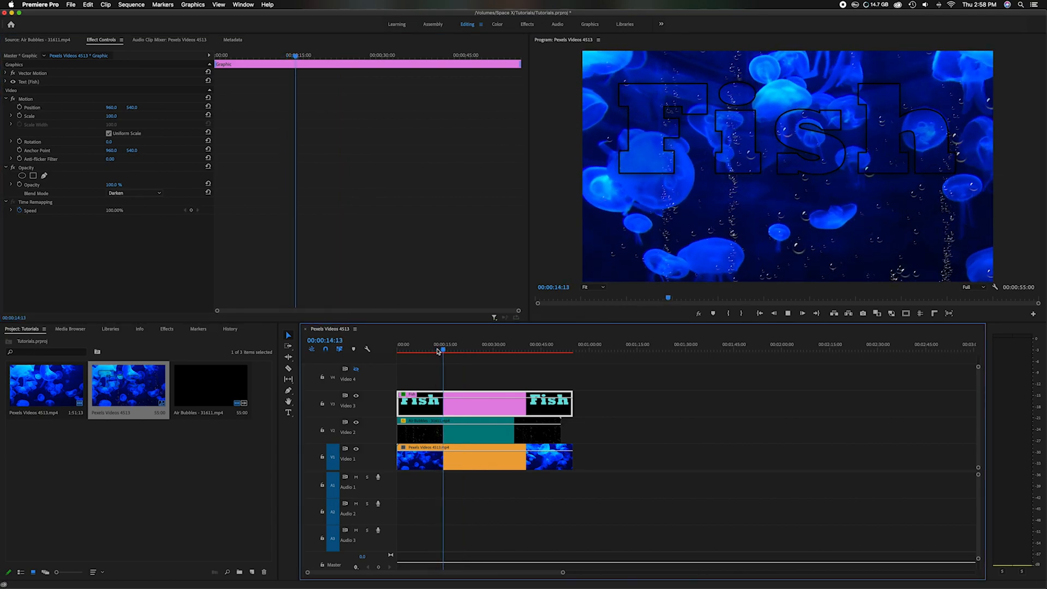
{"action": "left_click", "coordinate": [450, 349]}
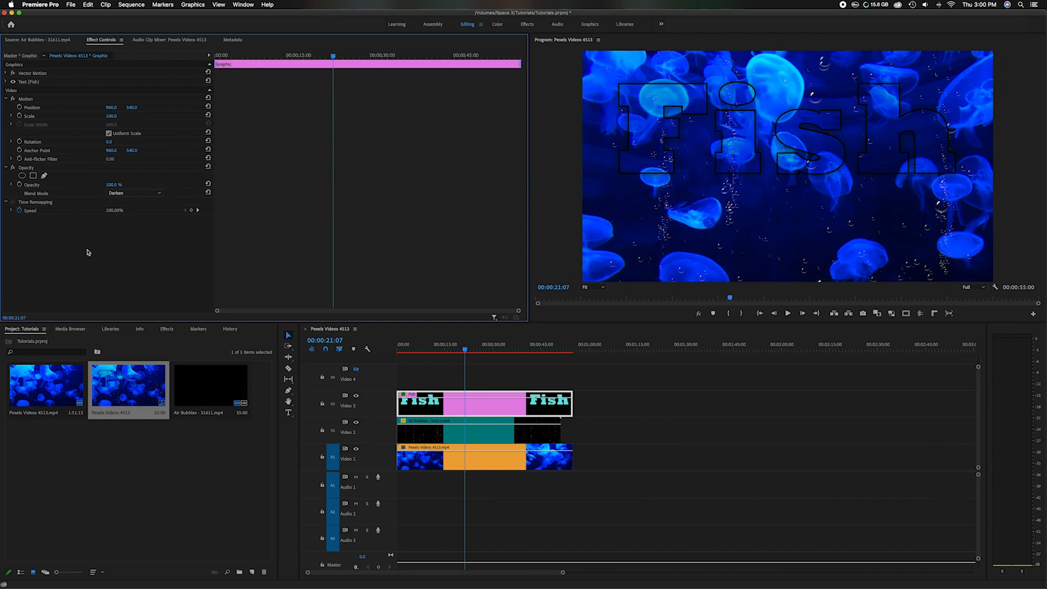
- List the Fish title's blend modes again with Darken still applied
{"action": "left_click", "coordinate": [133, 193]}
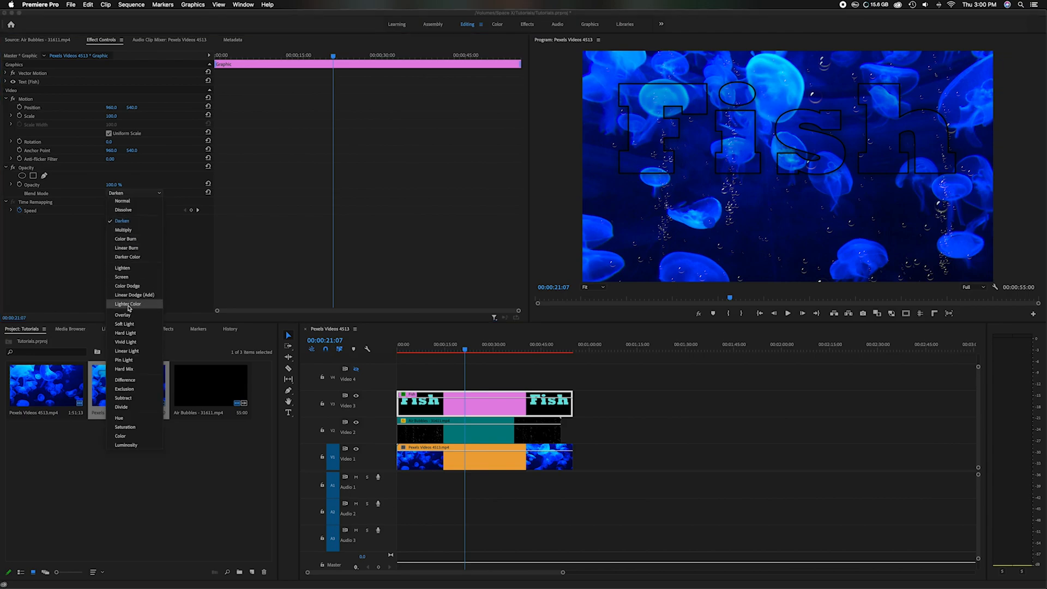